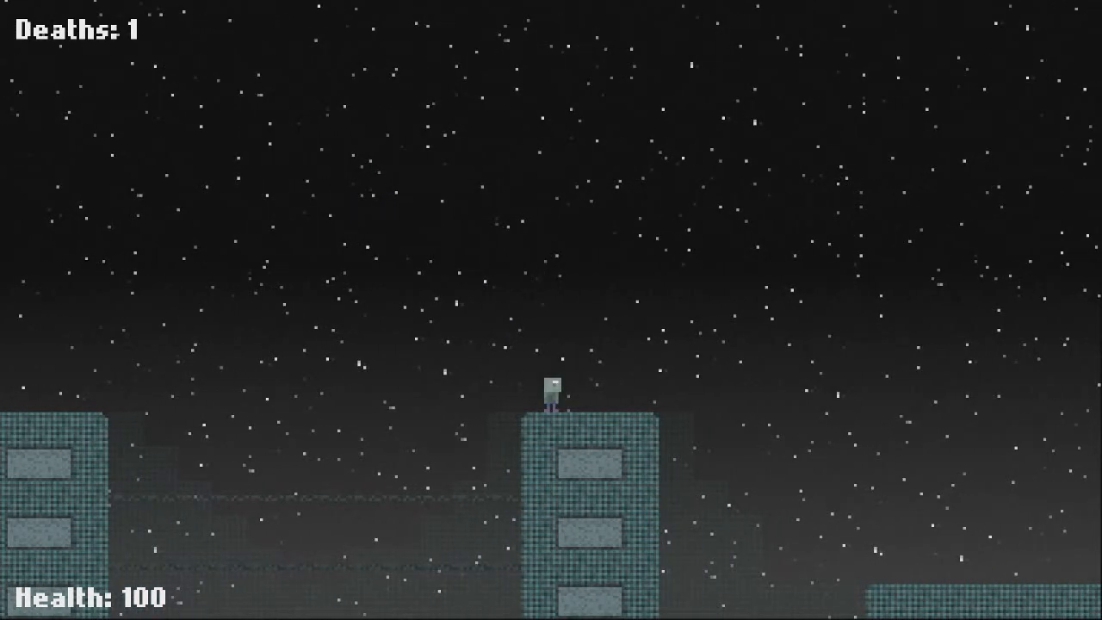
key(space)
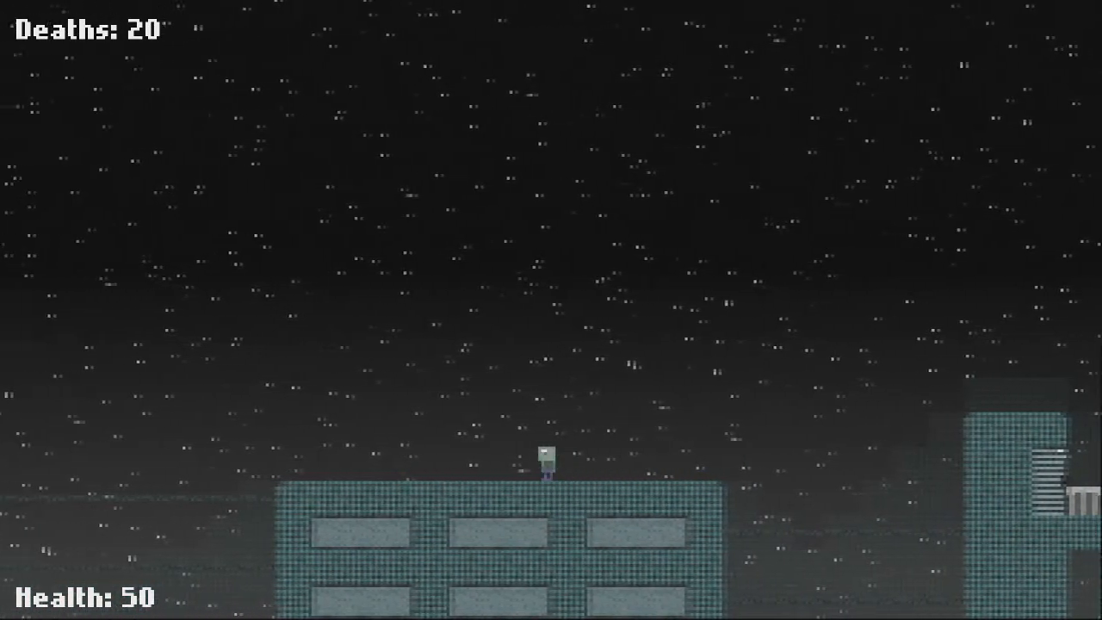
key(space)
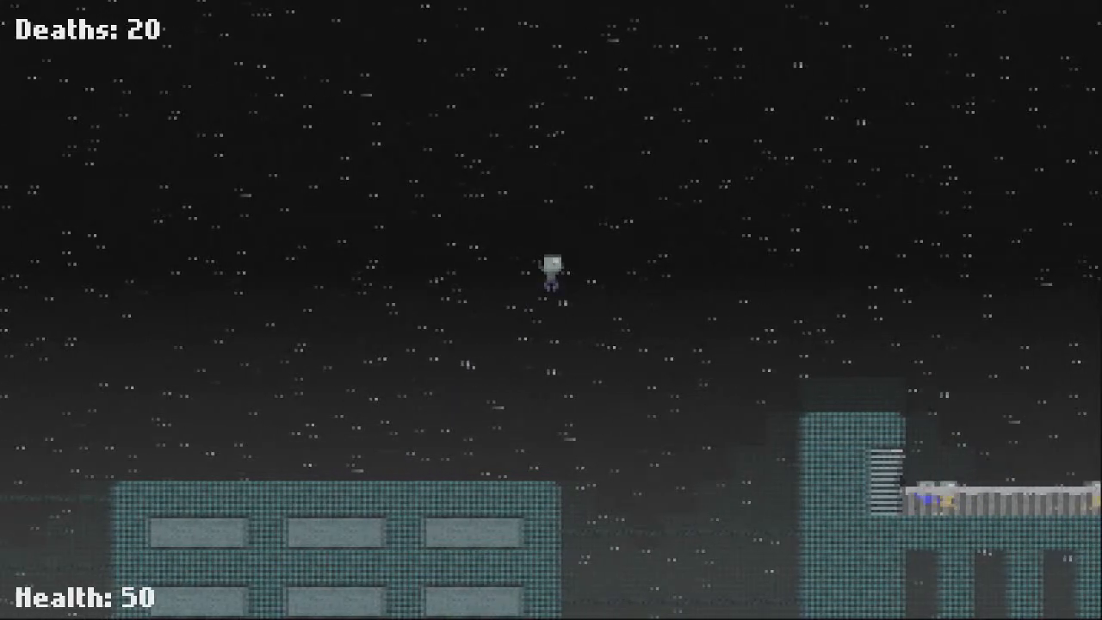